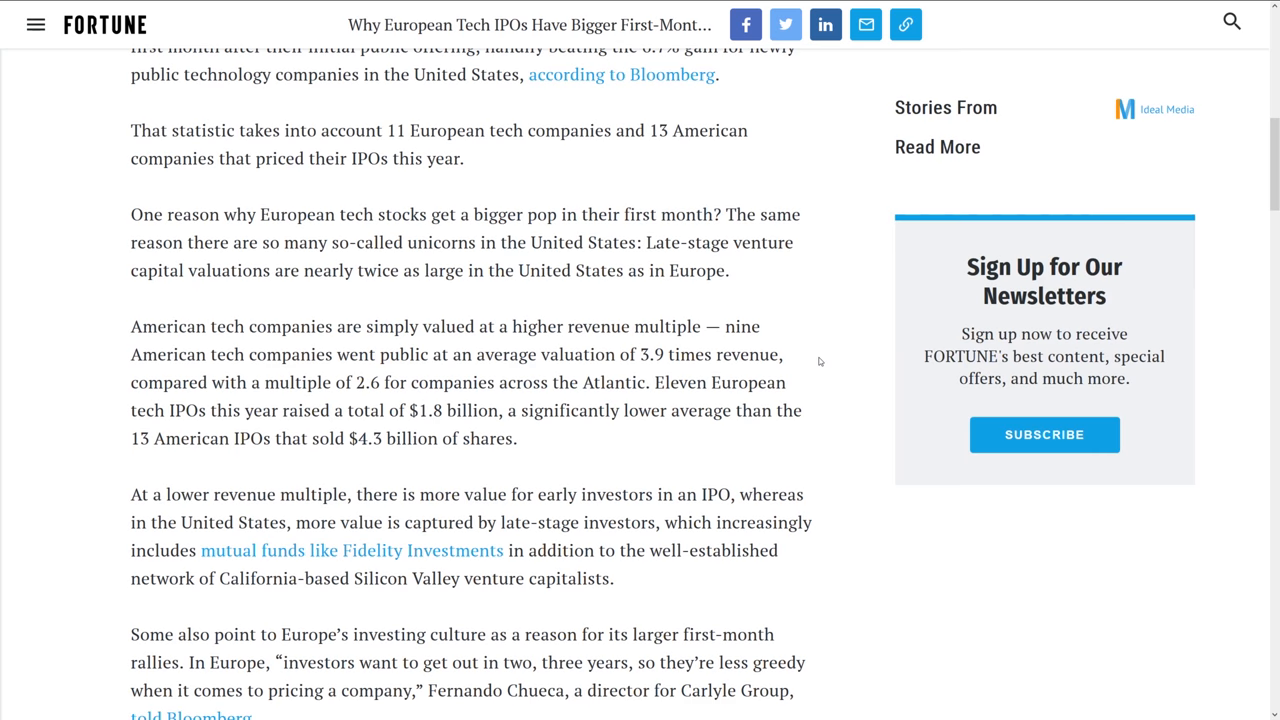
Step: Select the revenue multiples 3.9 (American) and 2.6 (European) in the comparison paragraph
double_click(652, 354)
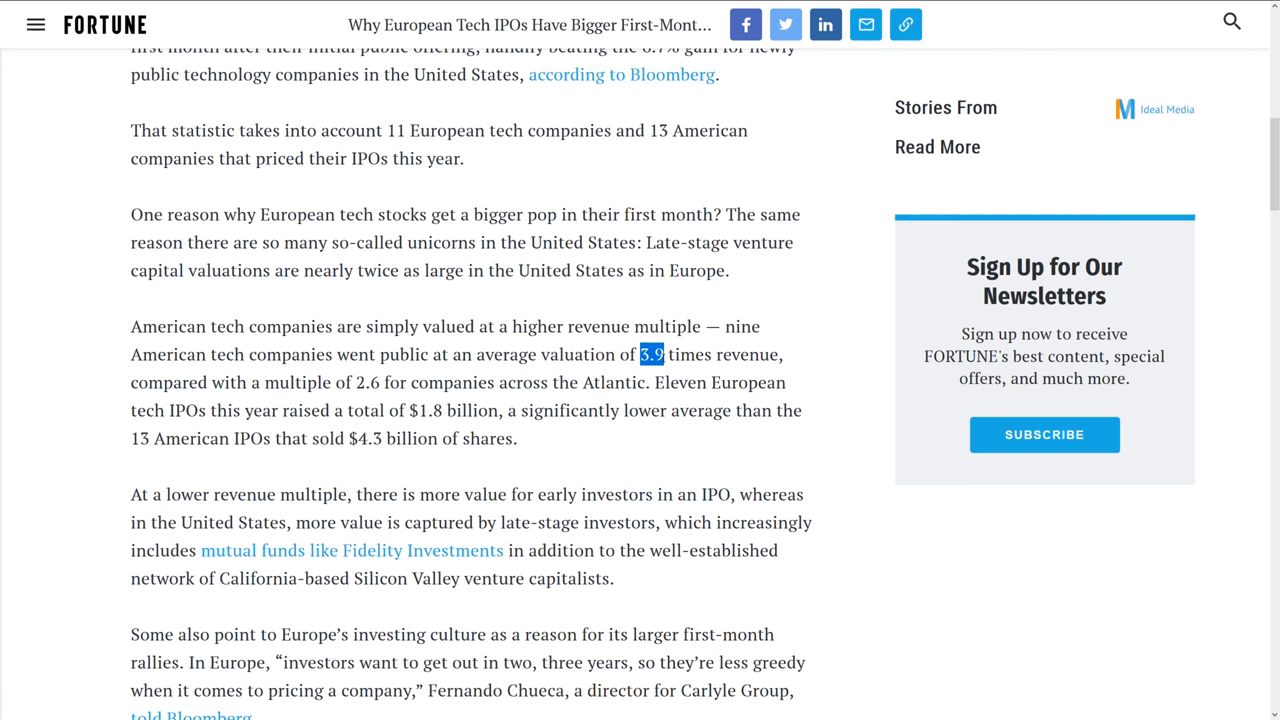
double_click(368, 382)
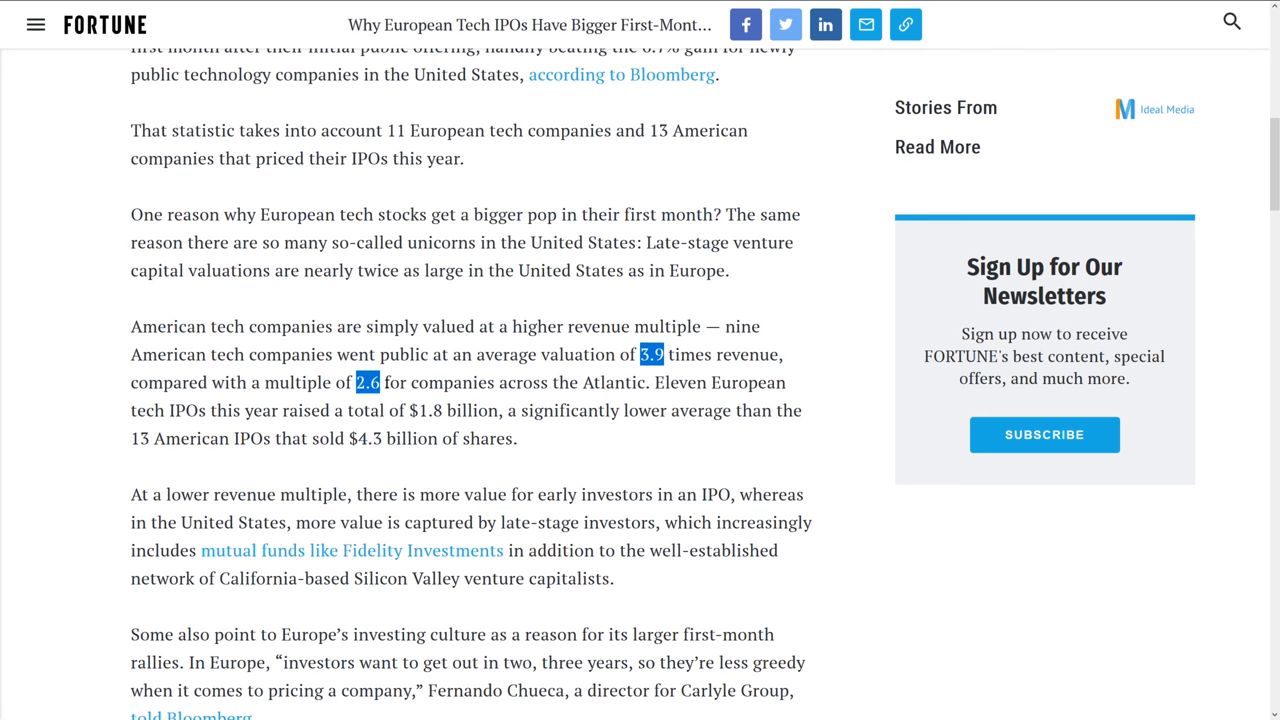